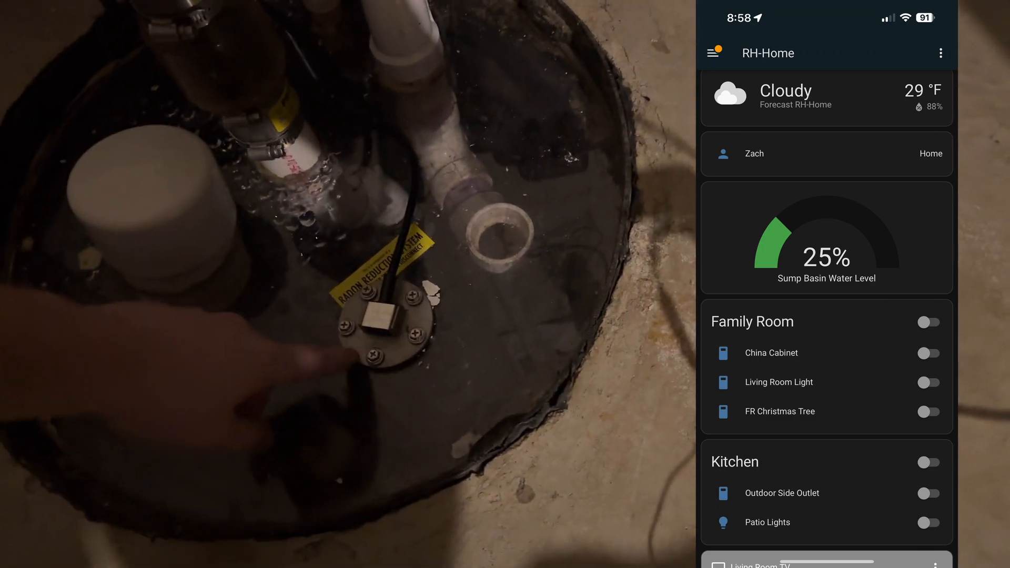
Open the Sump Basin Water Level gauge details to see the 25% reading and history chart.
{"action": "left_click", "coordinate": [825, 238]}
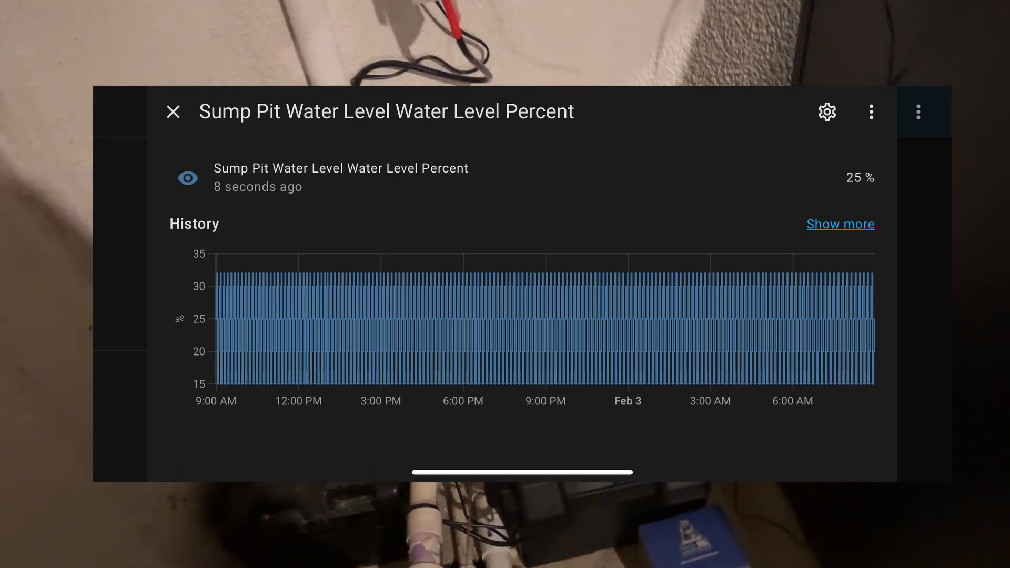